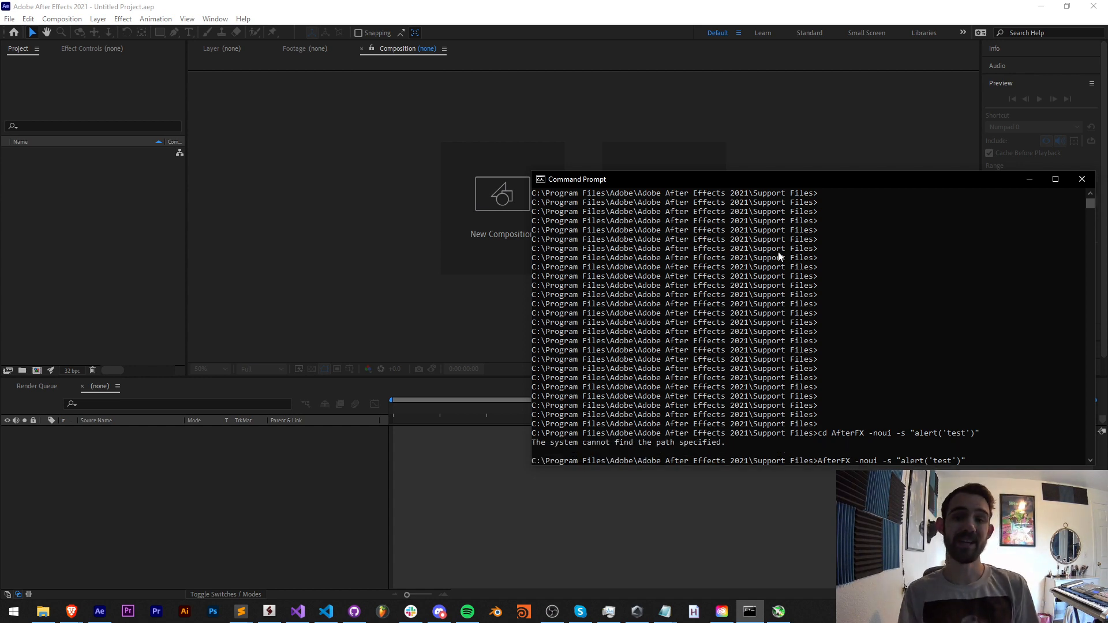
Run AfterFX -noui with the alert('test') script and dismiss the 'test' alert.
key("enter")
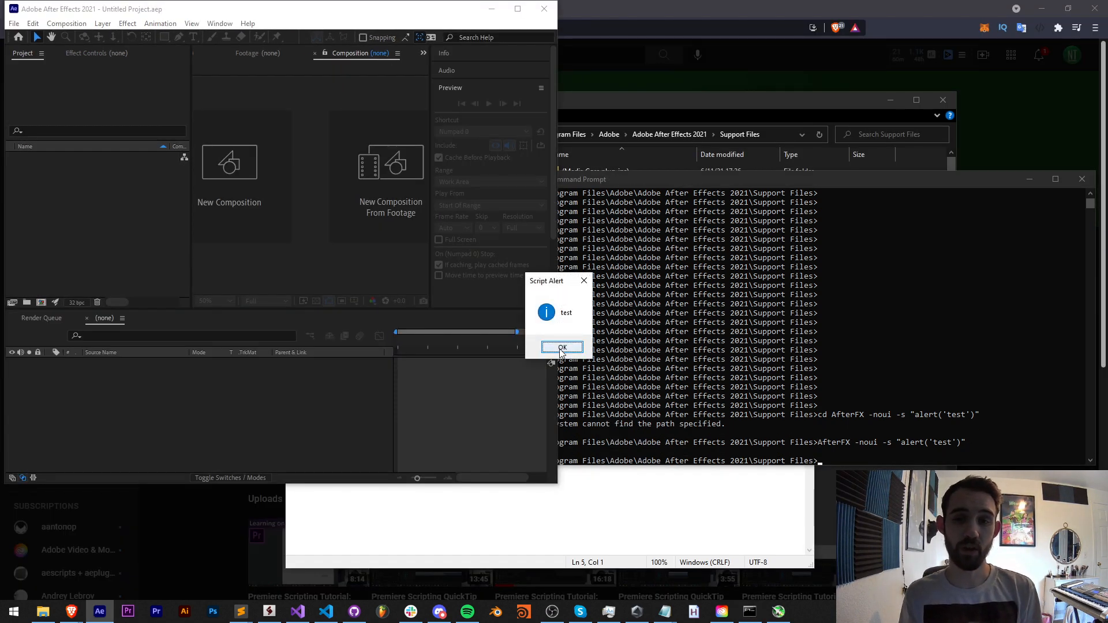
left_click(562, 347)
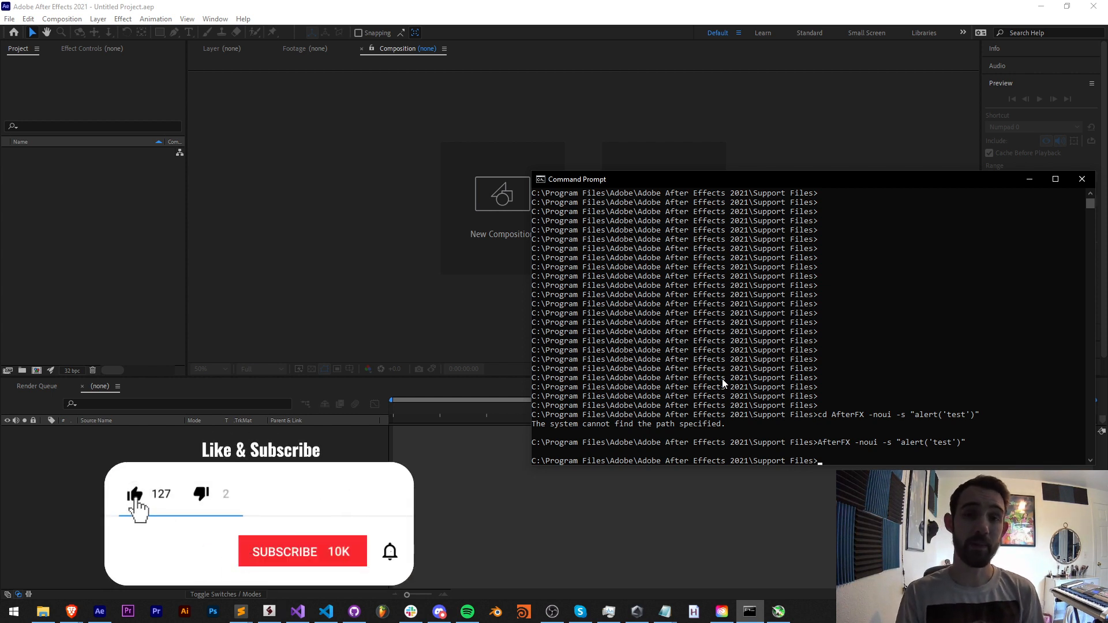
Show the YouTube channel's Membership dialog with its four paid tiers.
left_click(302, 552)
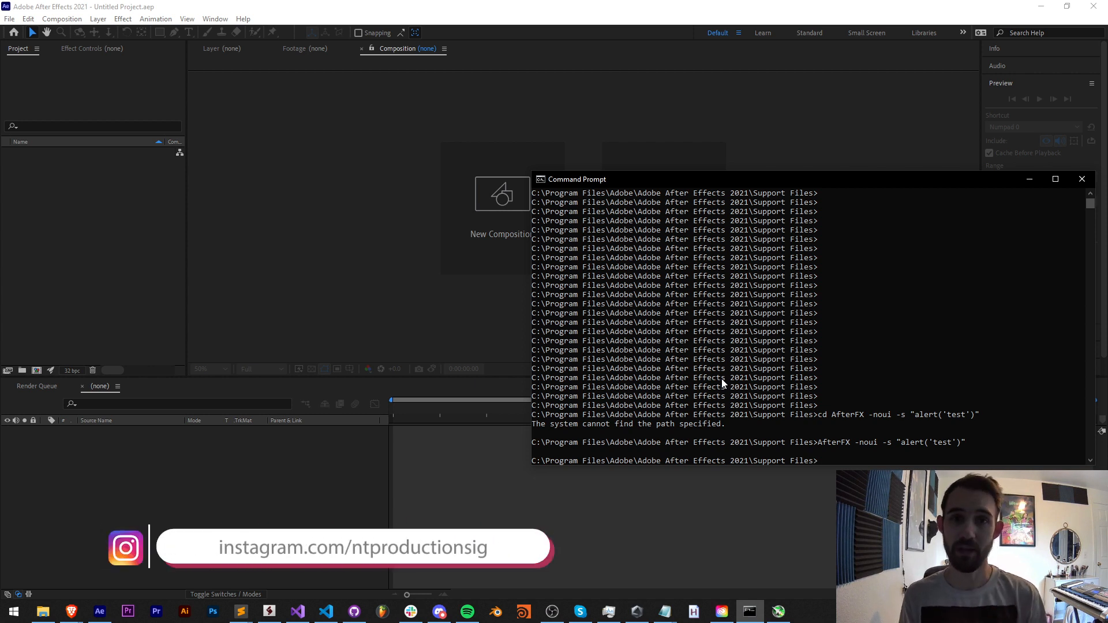
left_click(439, 612)
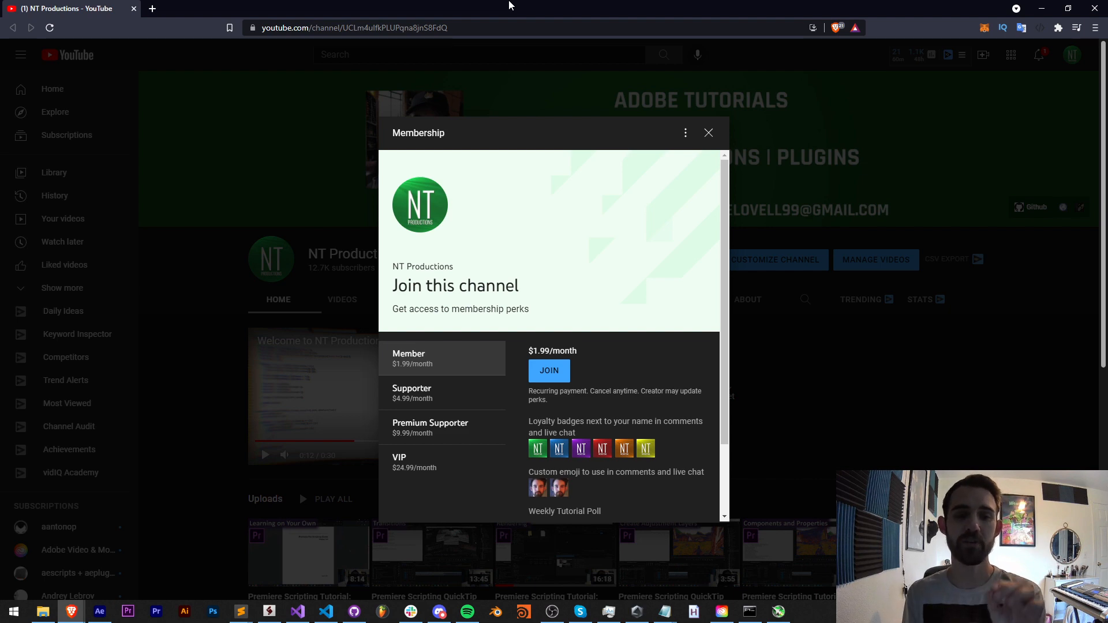
mouse_move(441, 468)
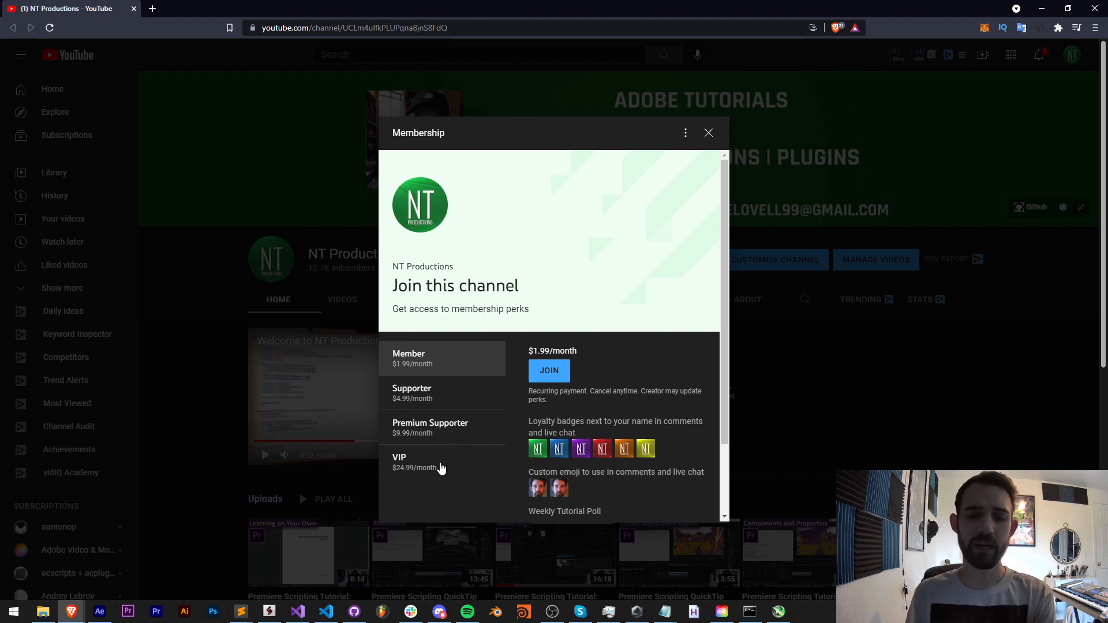
left_click(663, 611)
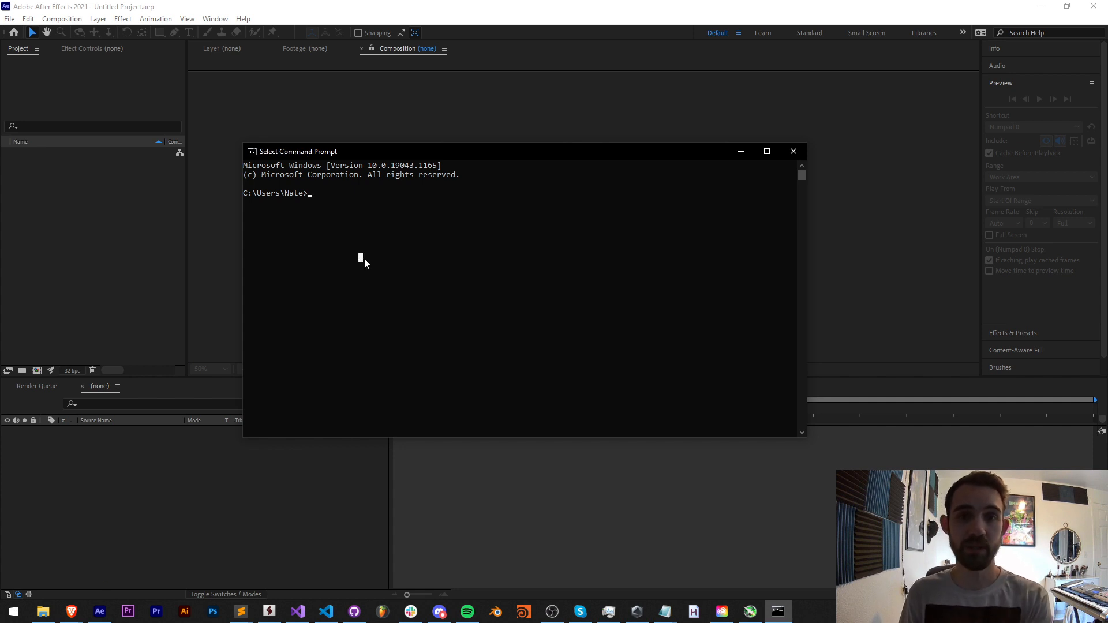
mouse_move(342, 214)
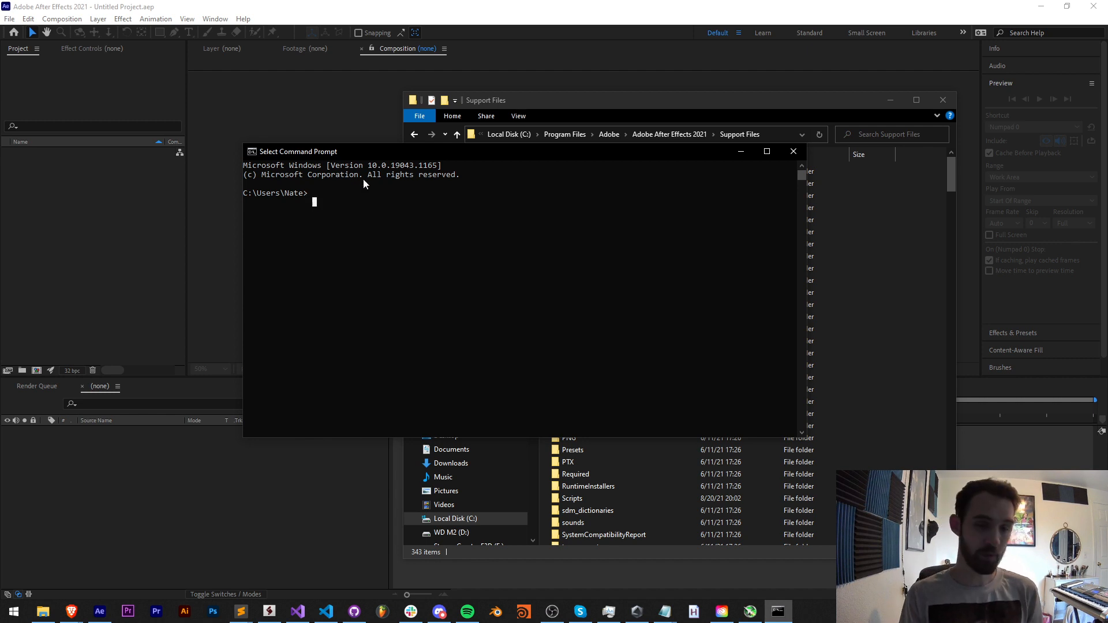
Change into the After Effects 2021 Support Files folder in a new Command Prompt.
type("c")
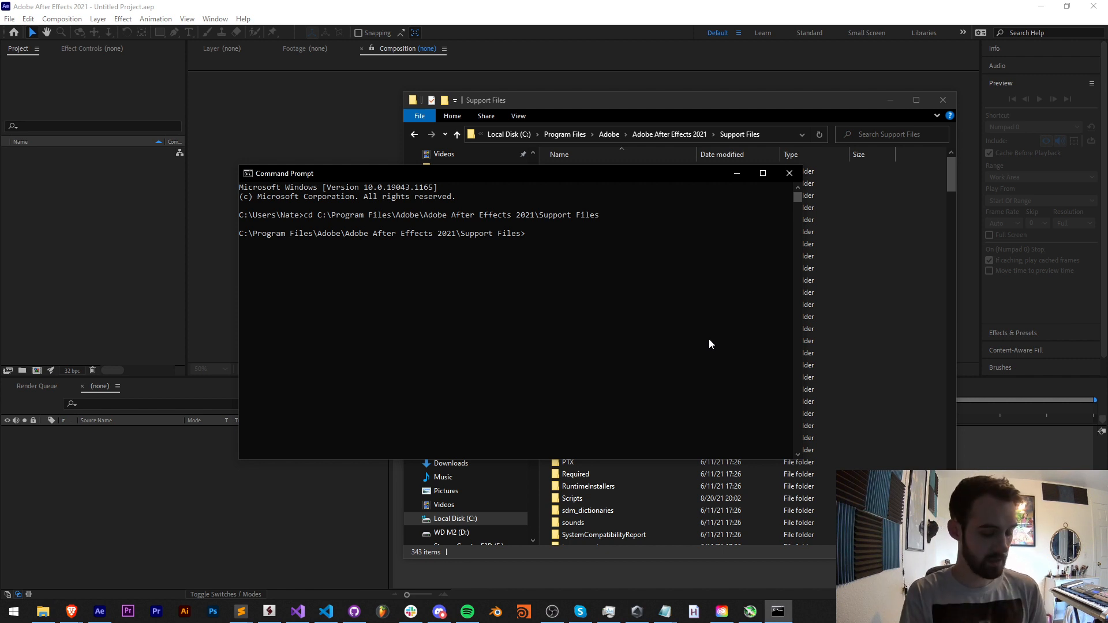
type("afterFX")
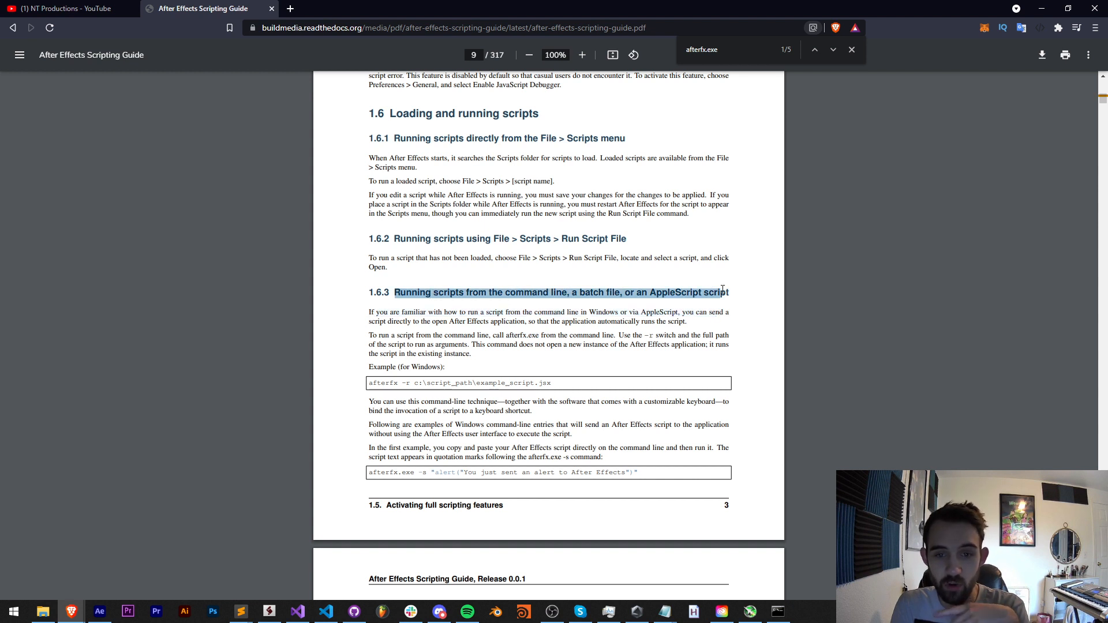
mouse_move(564, 349)
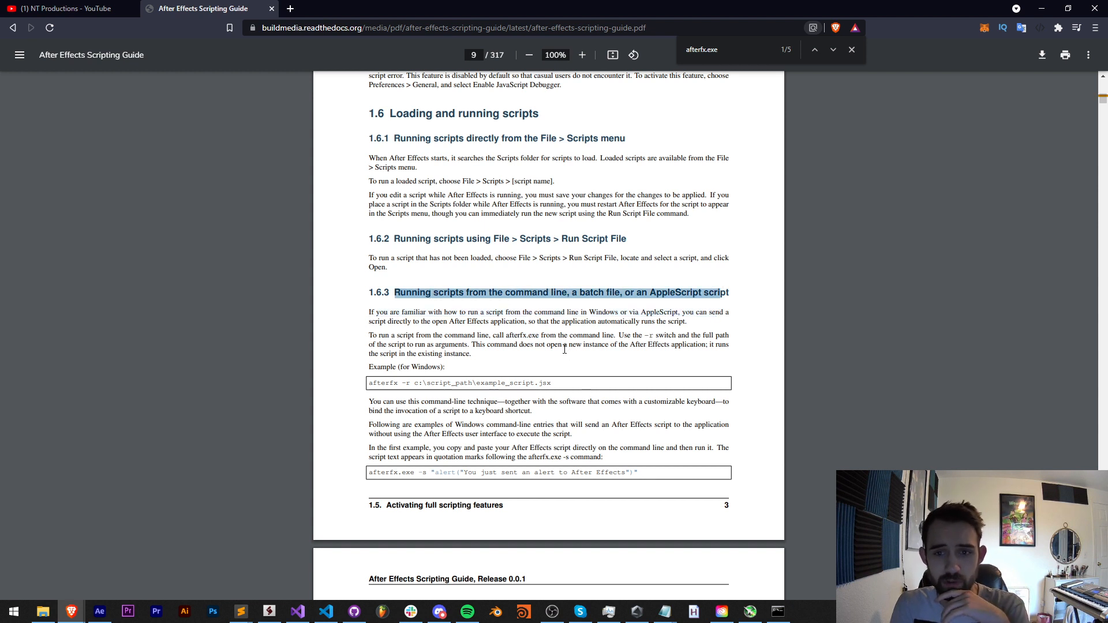
Highlight the -r switch in section 1.6.3 and scroll through the command-line examples.
double_click(384, 384)
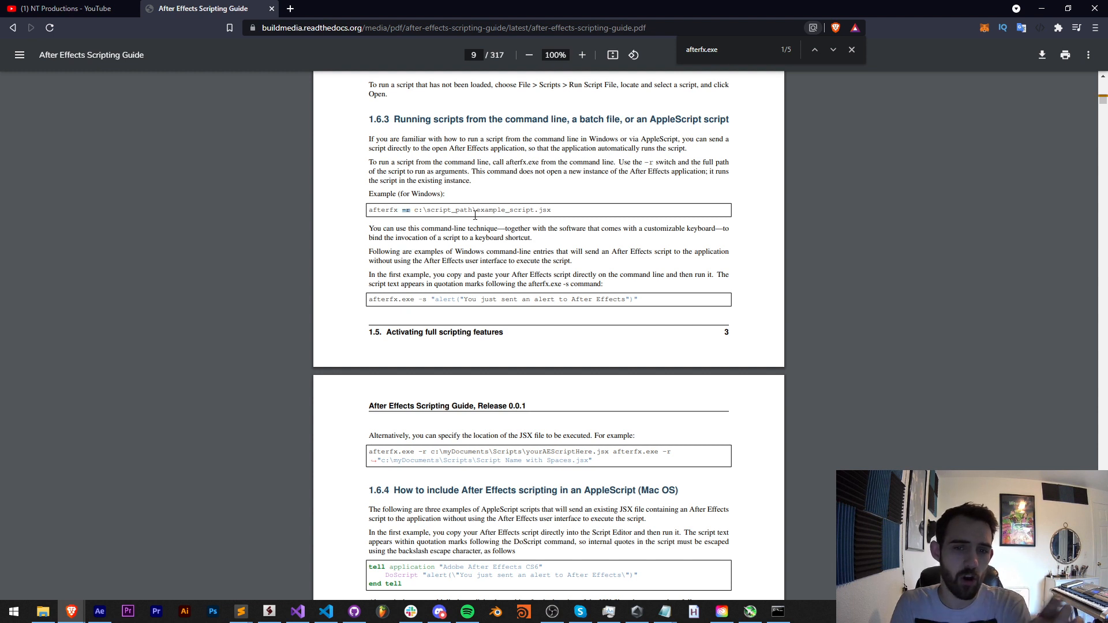
double_click(485, 211)
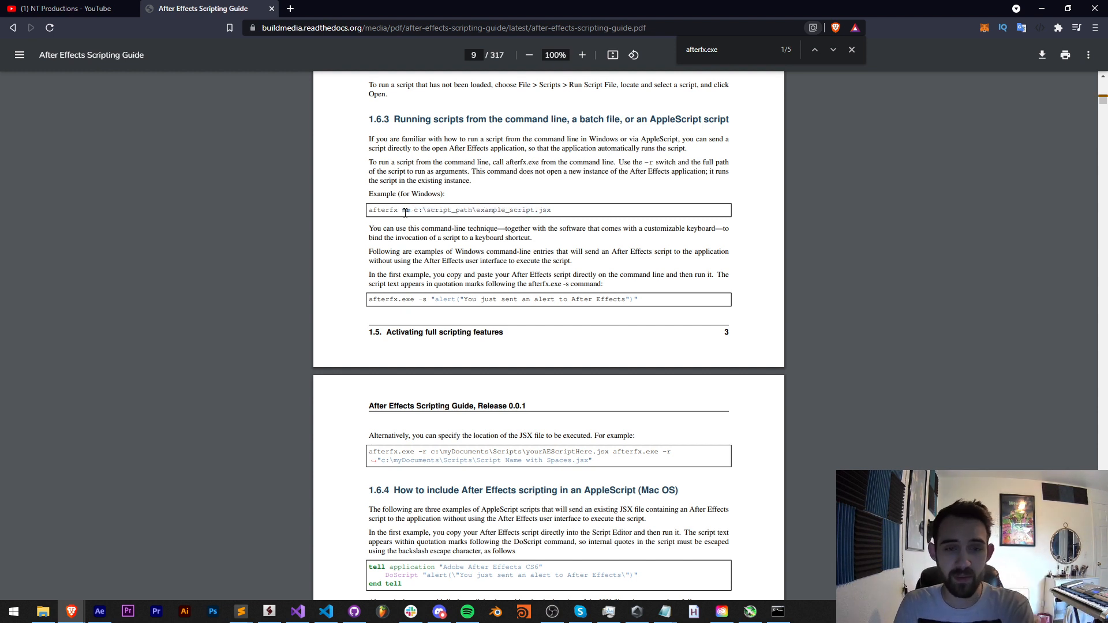
mouse_move(435, 300)
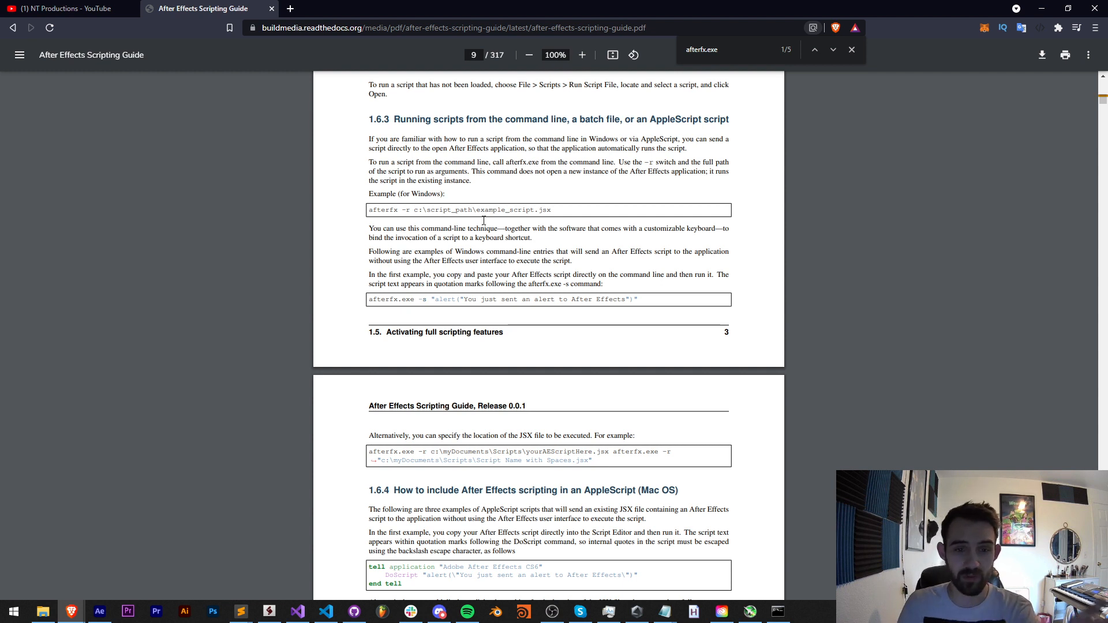
scroll("down", 3)
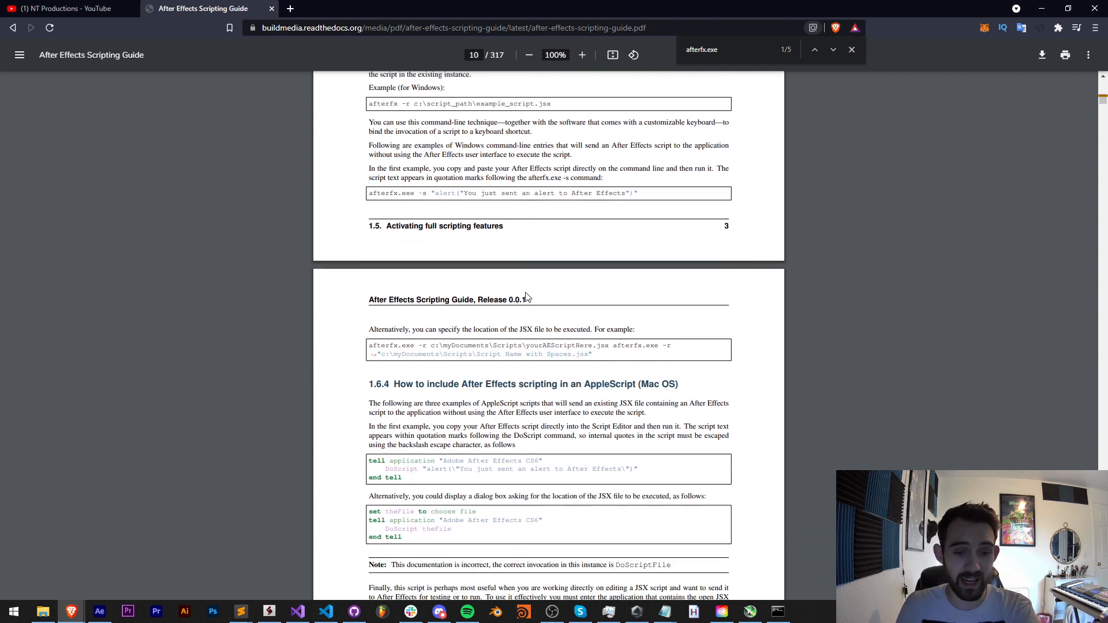
scroll("down", 3)
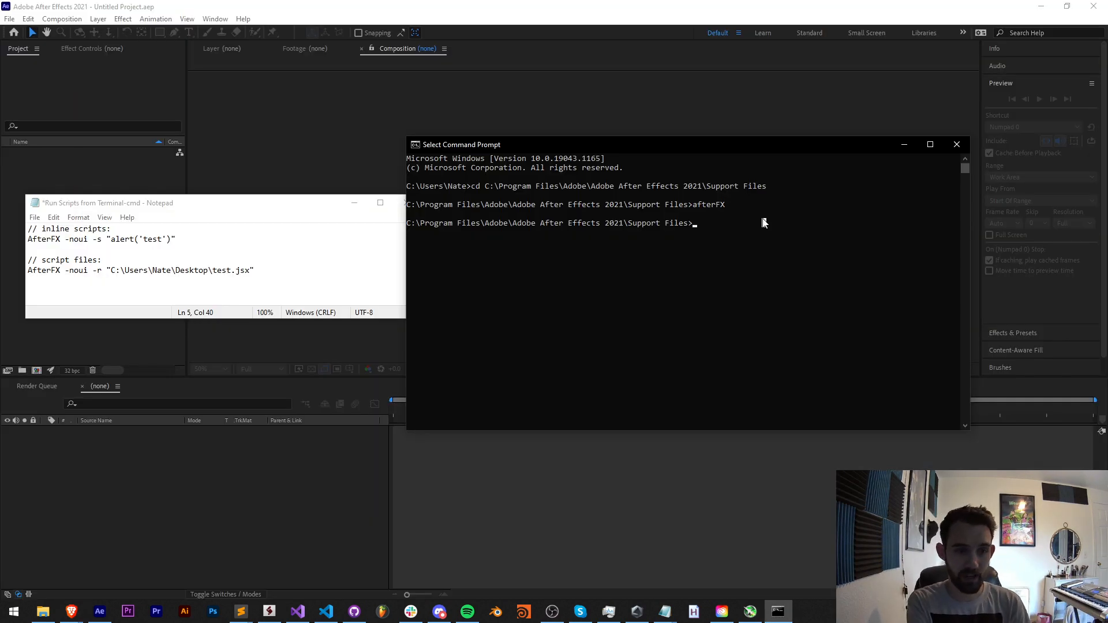
Run AfterFX -s and then -noui -s with alert('hello'), dismissing both alerts.
type("At")
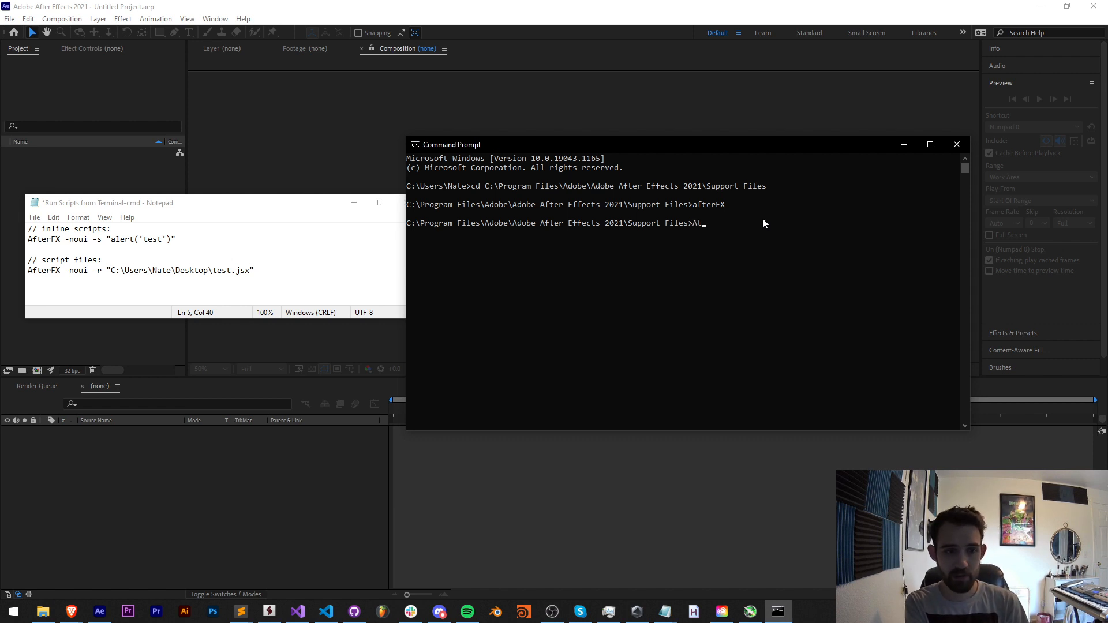
type("AfterFX.exe")
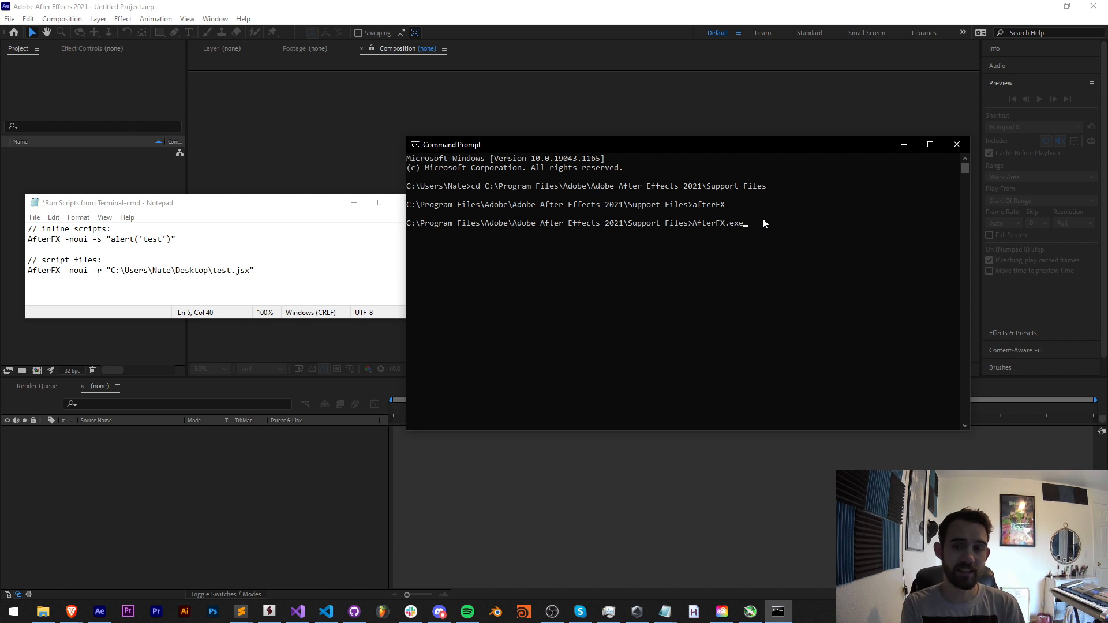
key("Backspace")
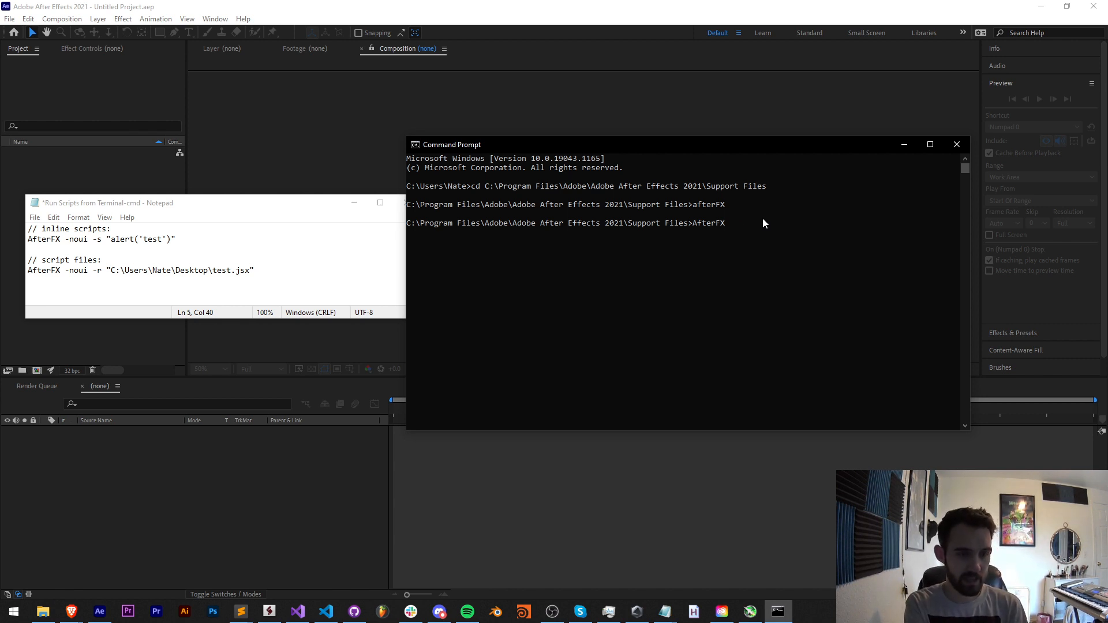
type("-s")
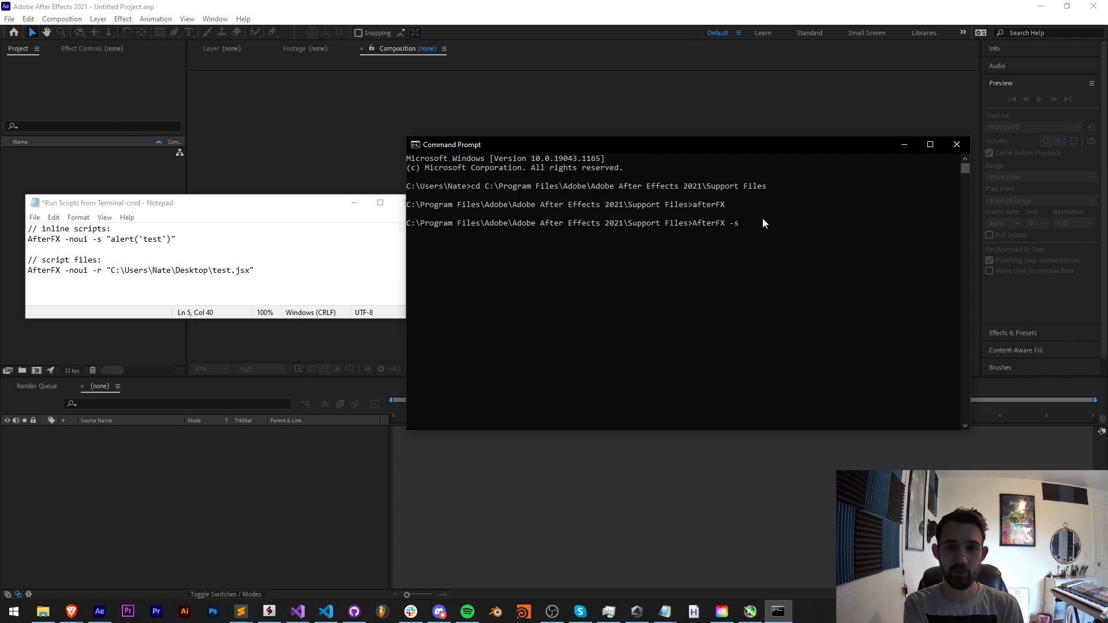
type("\"\"")
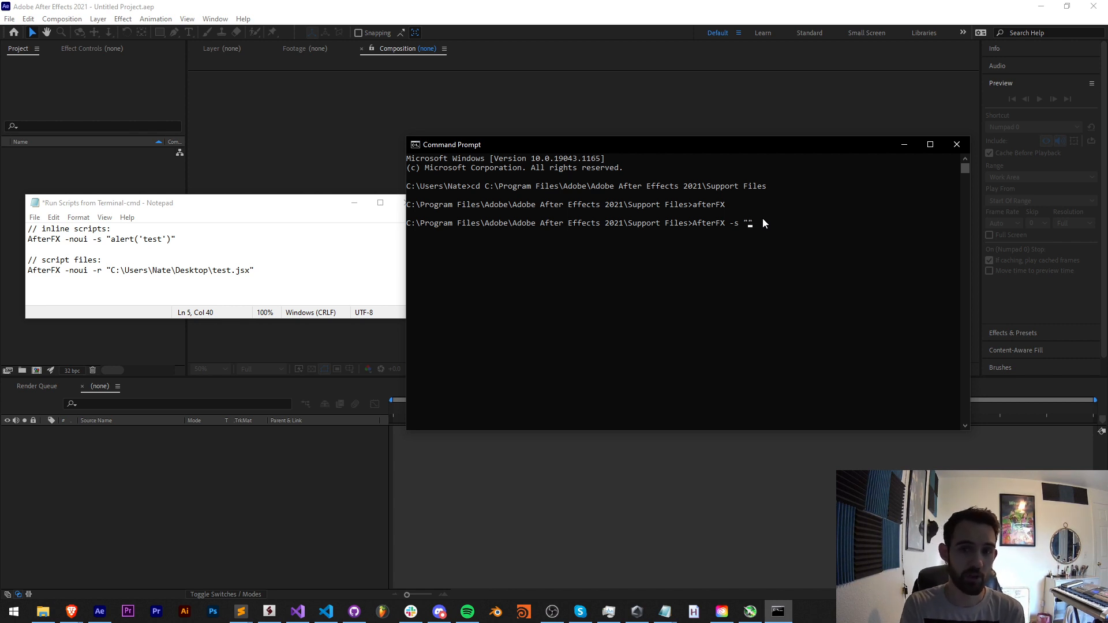
type("alert()")
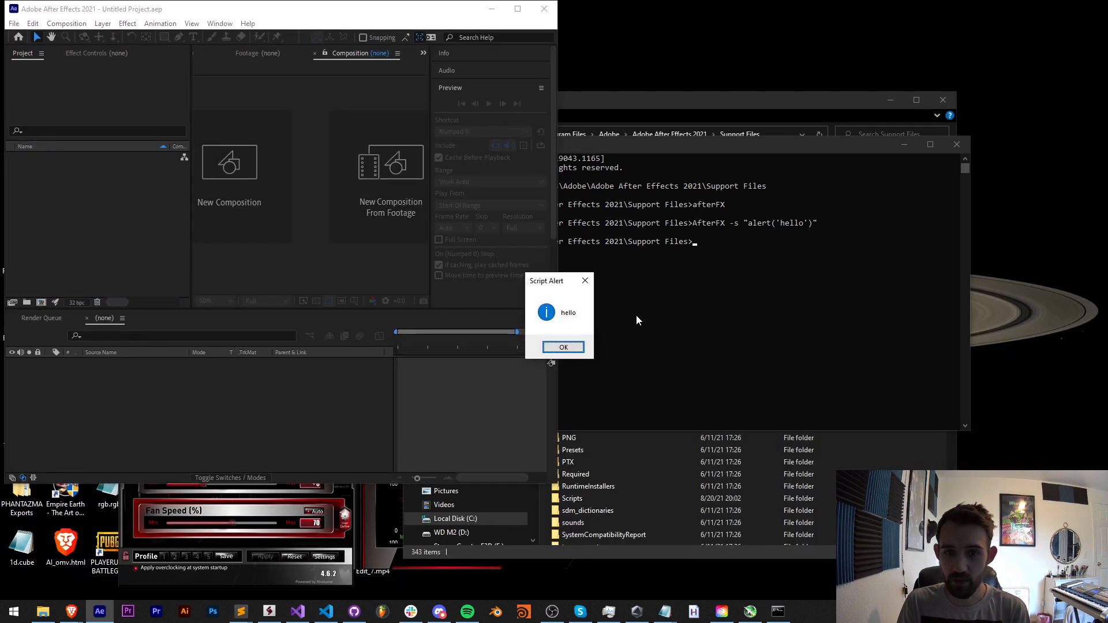
mouse_move(265, 147)
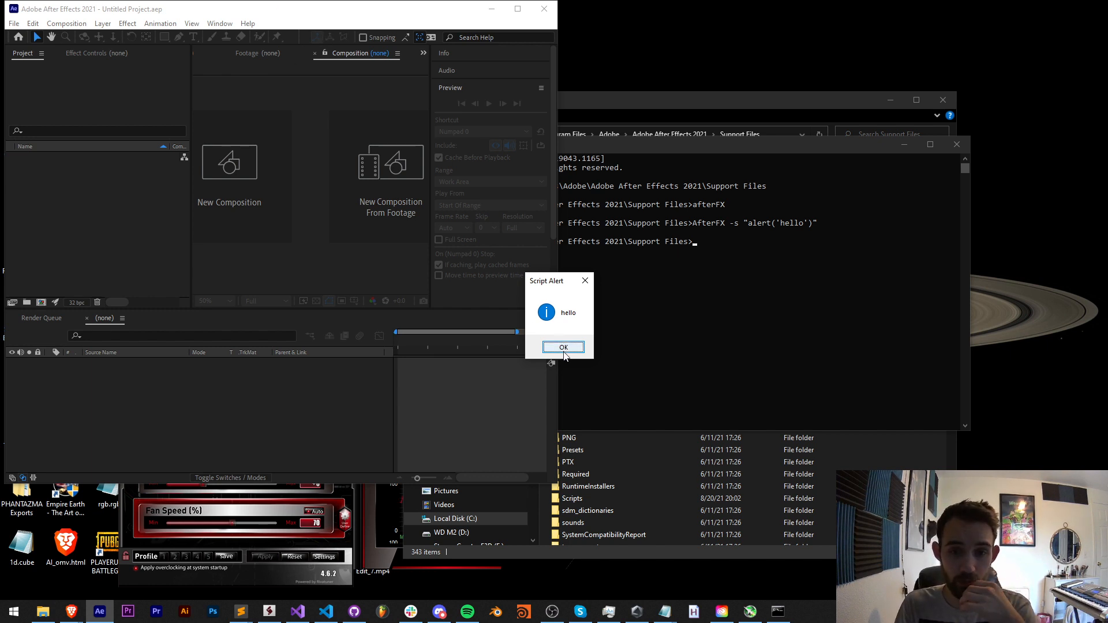
left_click(563, 347)
type("AfterFX -noui -s \"alert('hello')\"")
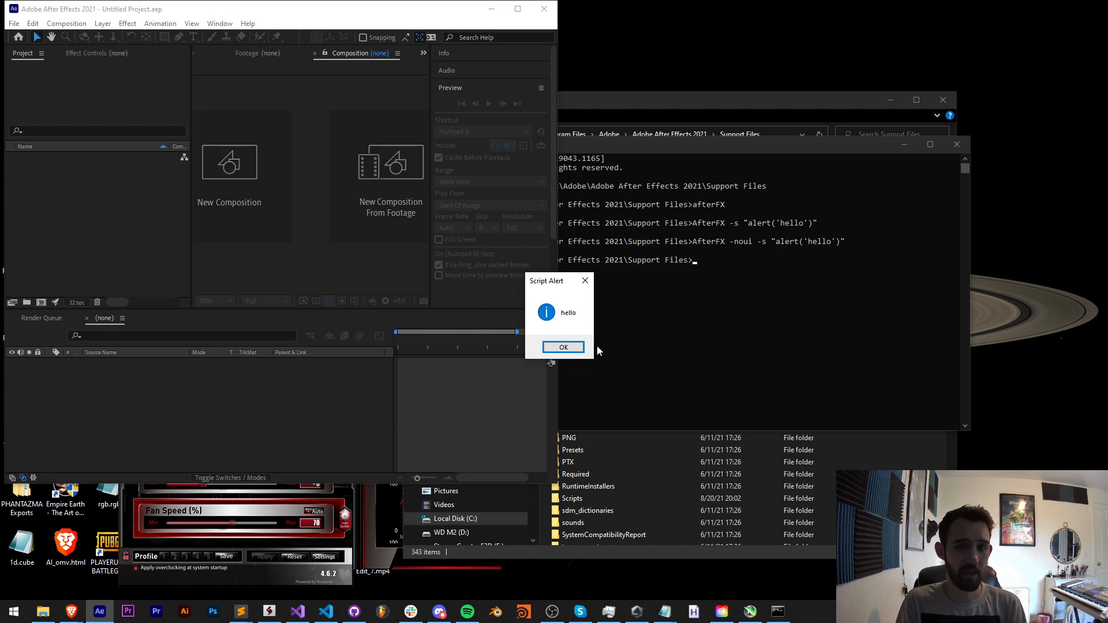
left_click(563, 347)
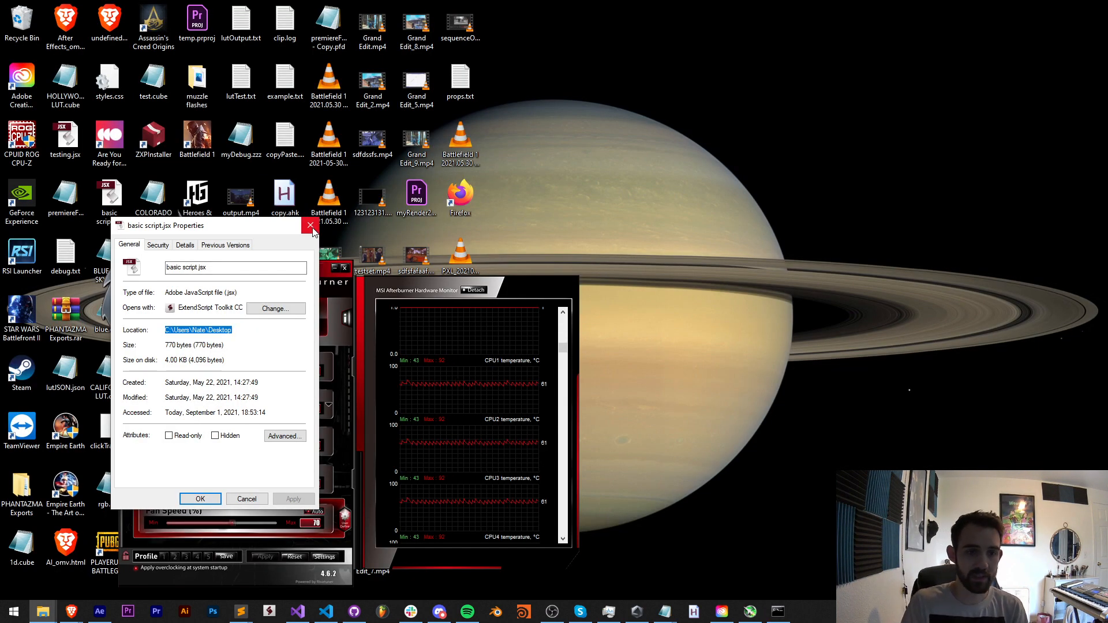
Close basic script.jsx's properties after confirming its Desktop location.
left_click(98, 612)
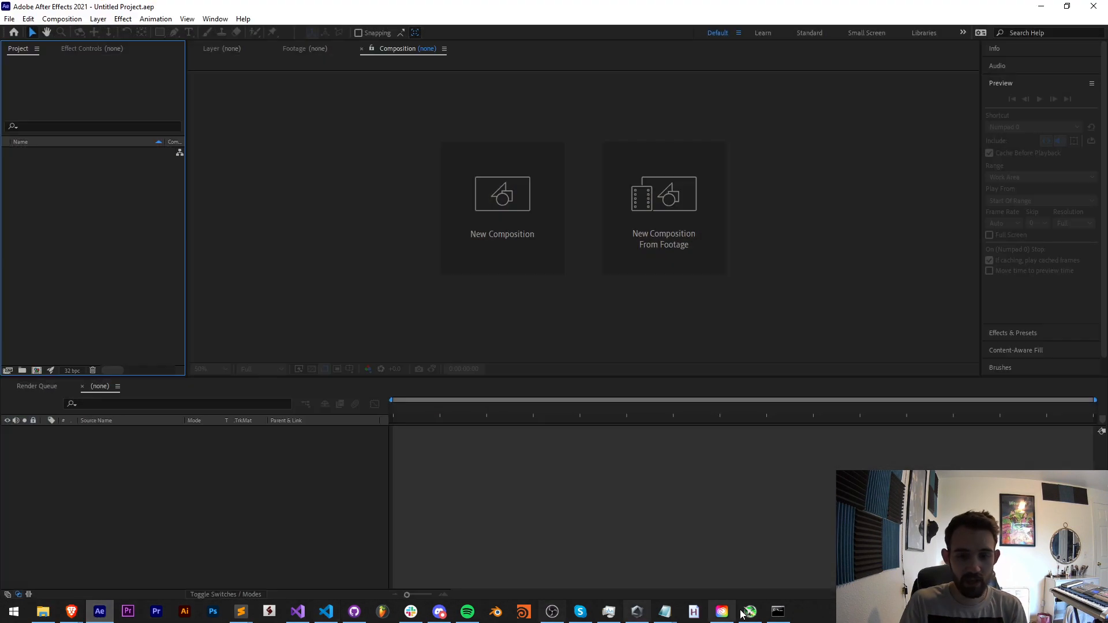
Run AfterFX -noui -r on Desktop 'basic script.jsx' and move the Link Scale Sliders panel left.
left_click(777, 611)
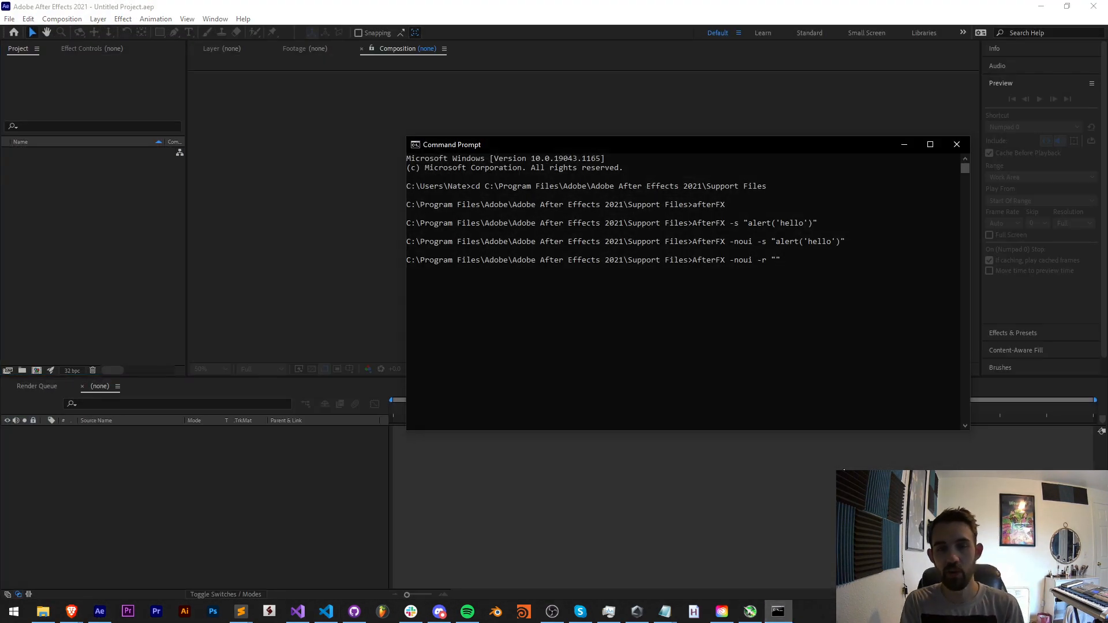
type("C:\\Users\\Nate\\Desktop\\")
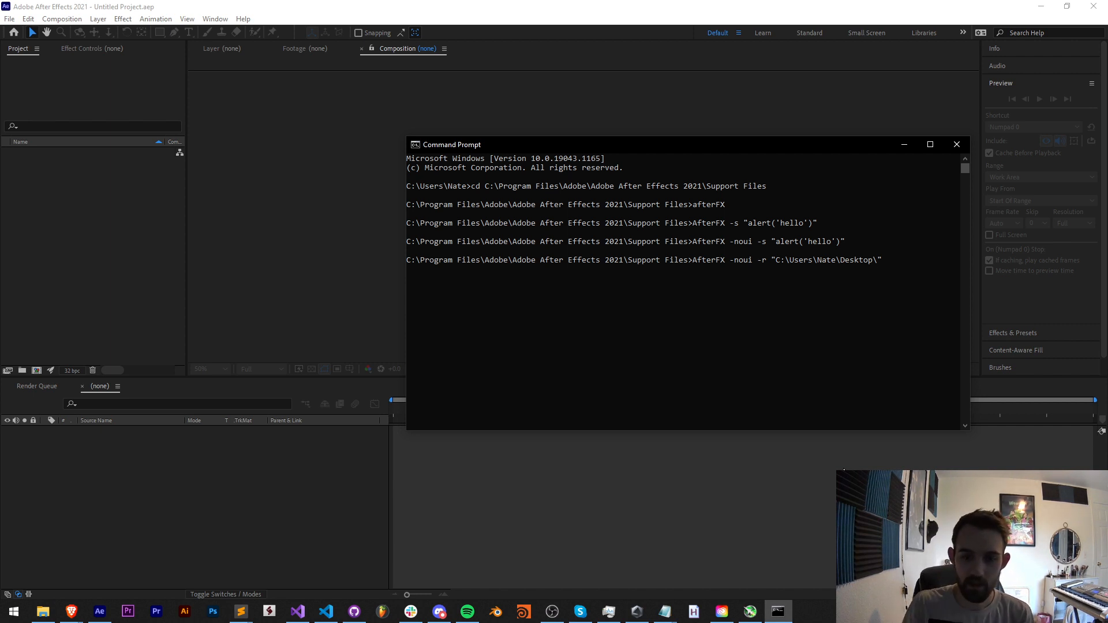
type("C:")
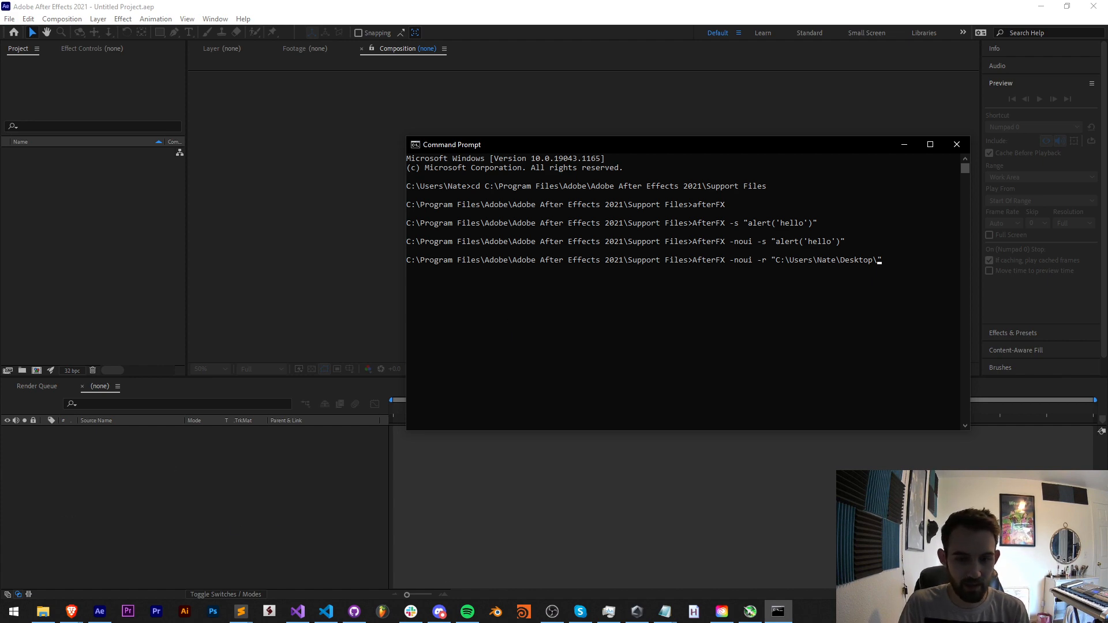
type("basic script.jsx\"")
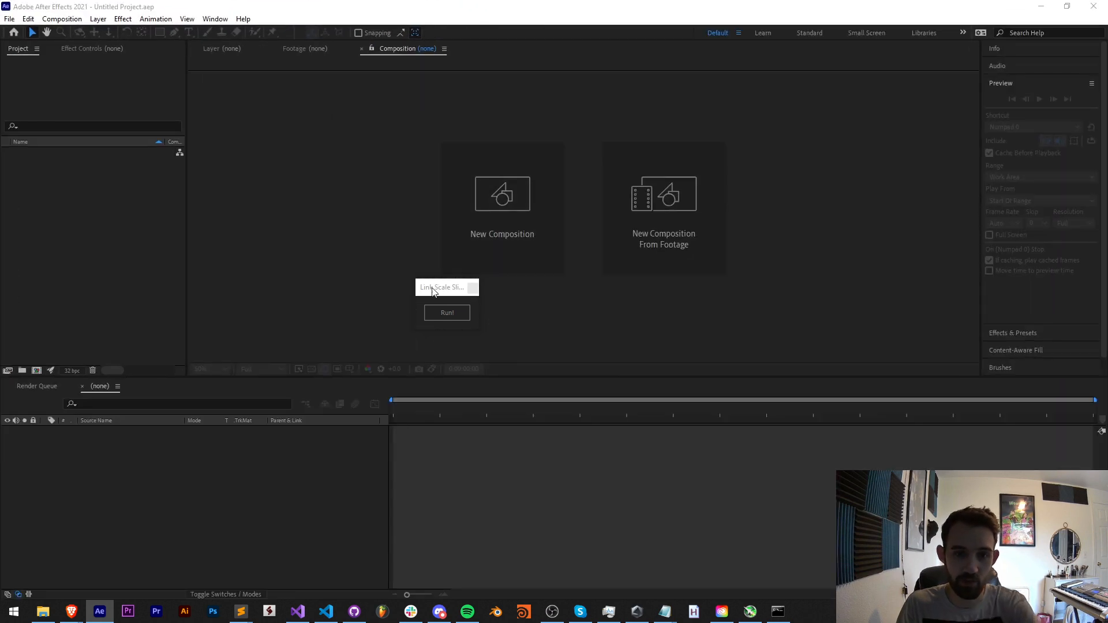
left_click_drag(441, 287, 306, 286)
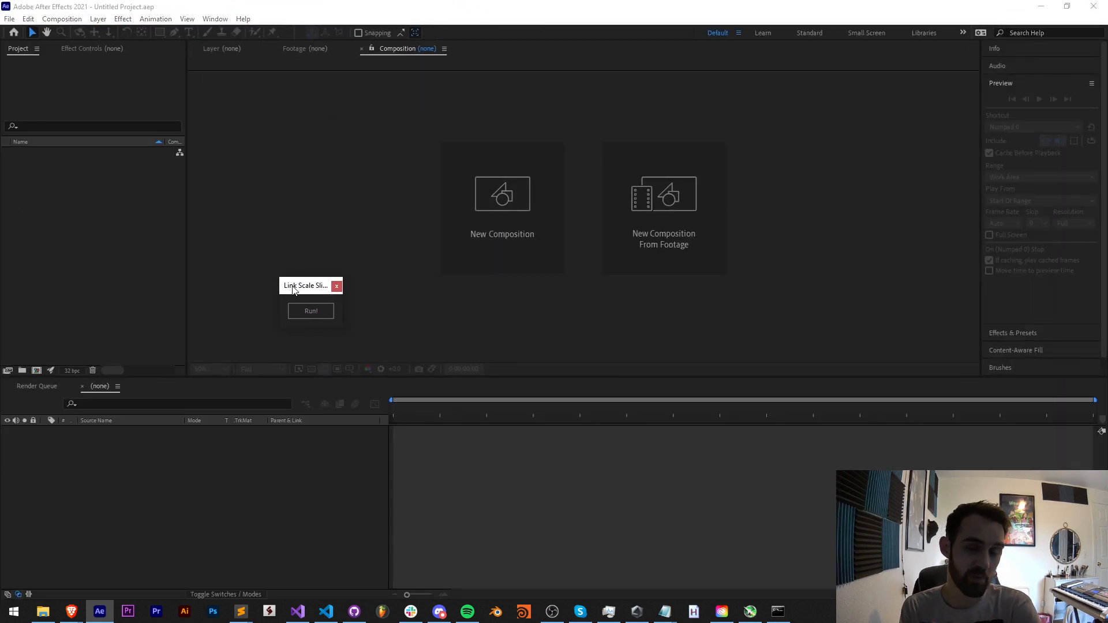